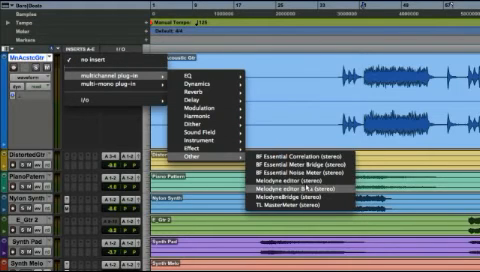
# Insert Melodyne Editor on the audio track's insert slot, opening its empty editor window.
pyautogui.click(304, 182)
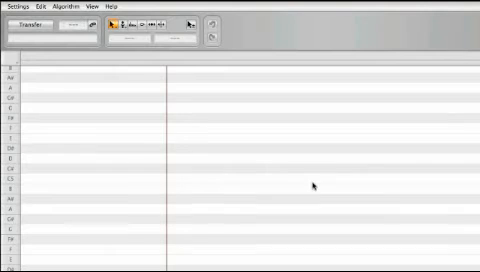